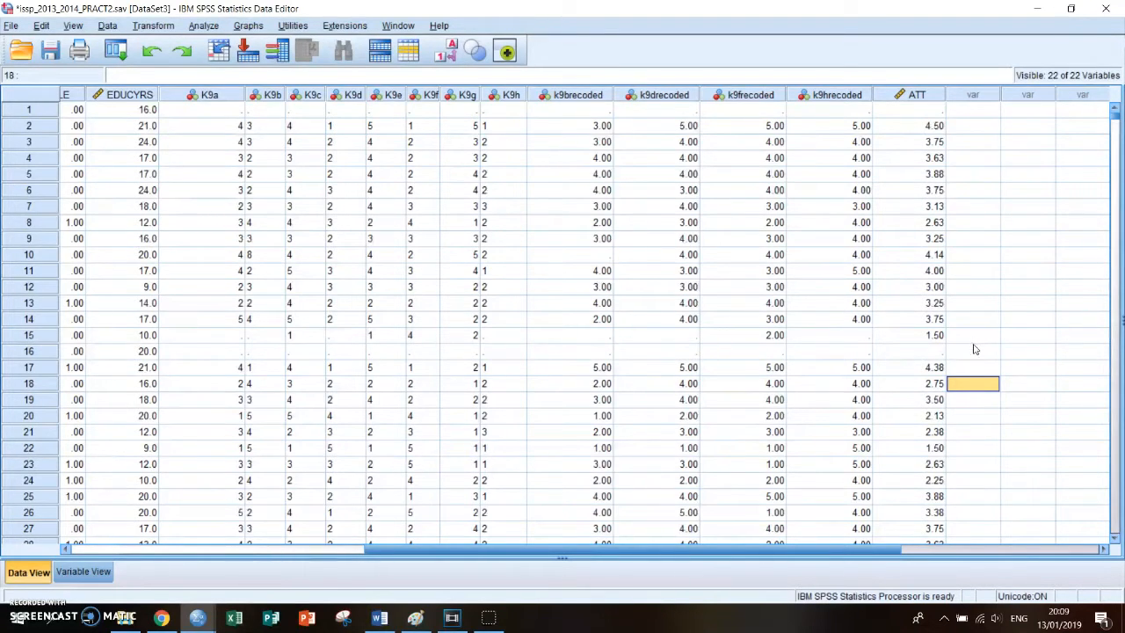
Check the empty recoded cells in row 16, then start a One-Sample T Test on ATT.
left_click(896, 350)
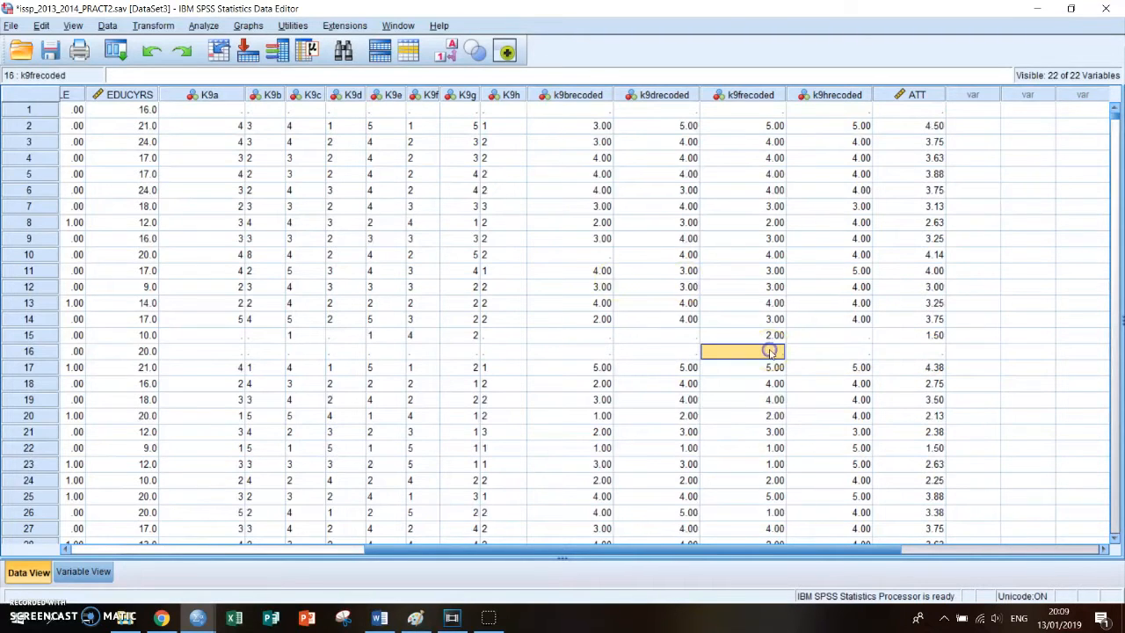
left_click(654, 350)
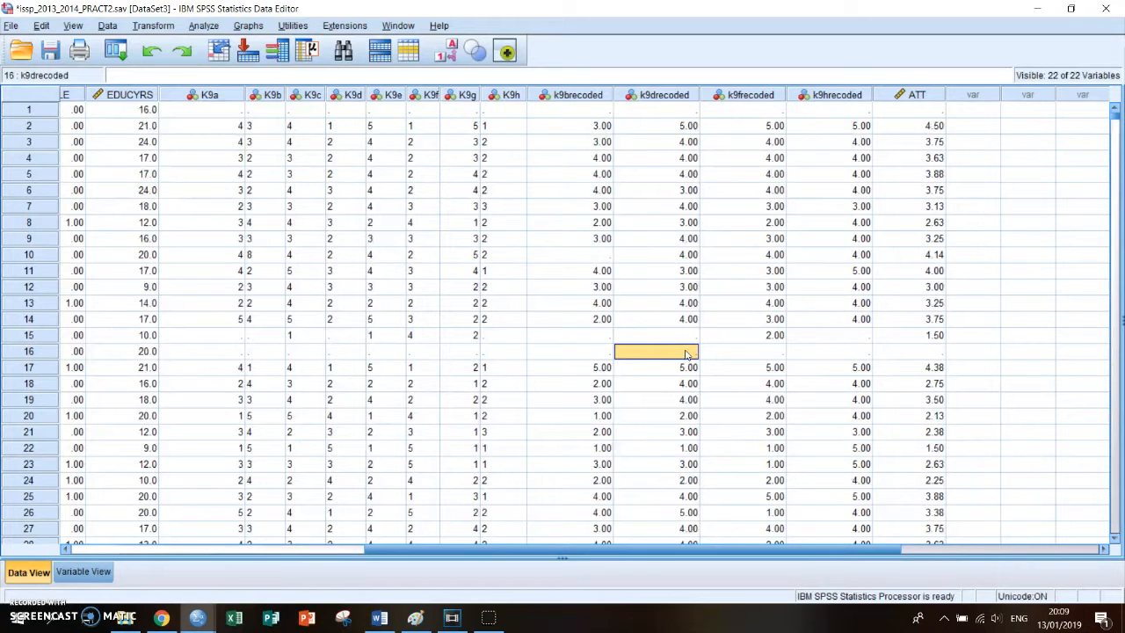
mouse_move(204, 25)
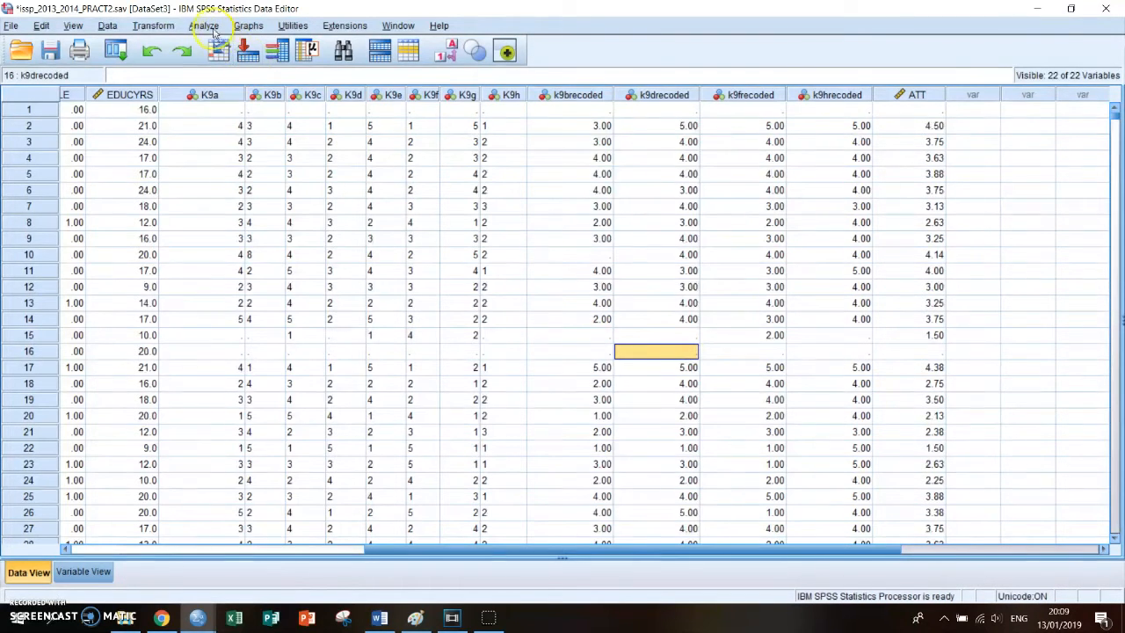
left_click(204, 25)
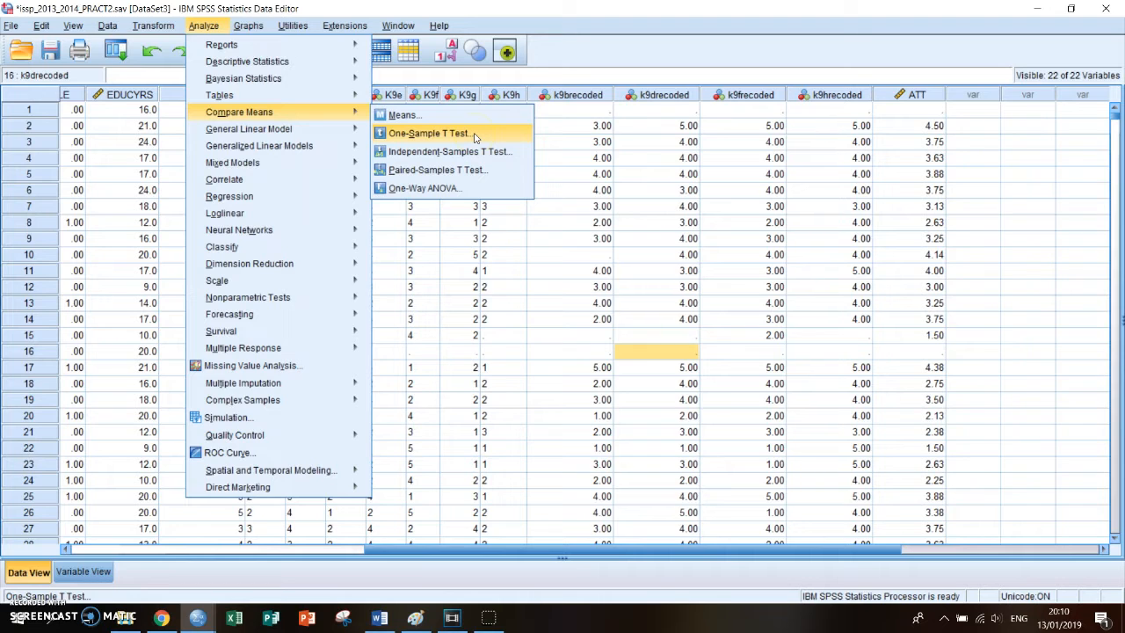
left_click(429, 133)
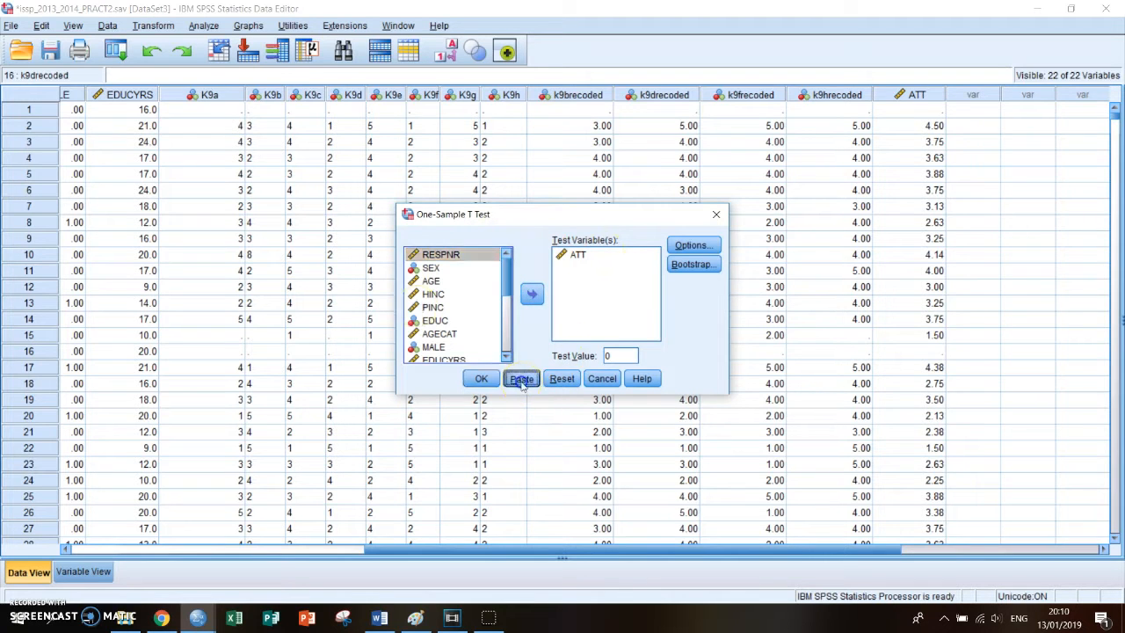
Paste and run the t-test syntax: ATT mean 3.1429, 95% CI 3.1092 to 3.1766.
left_click(521, 378)
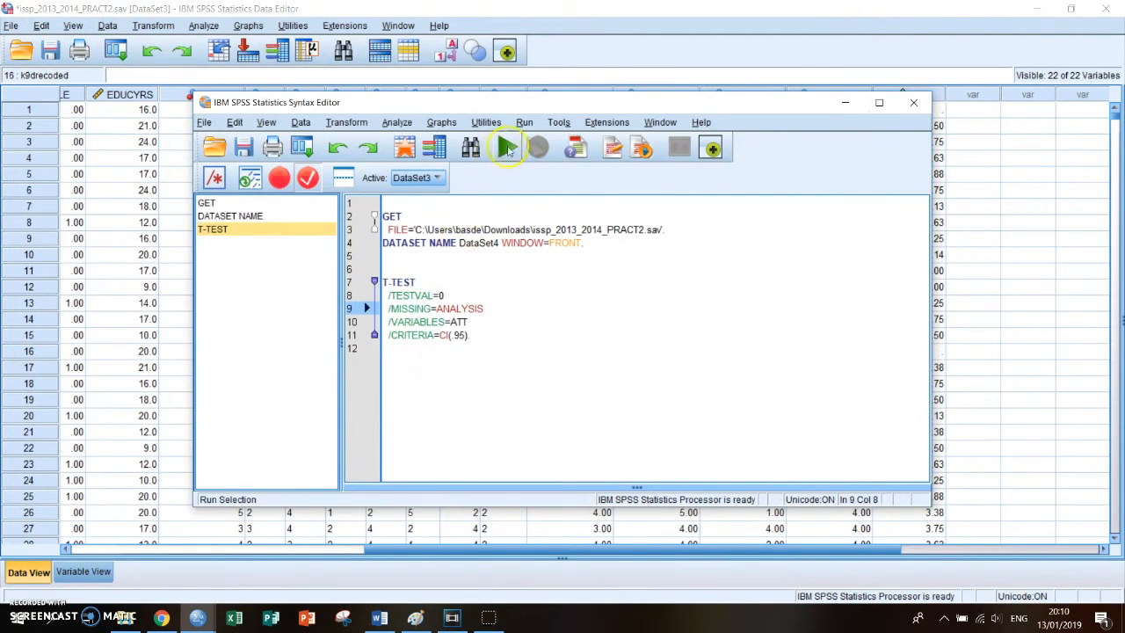
mouse_move(508, 146)
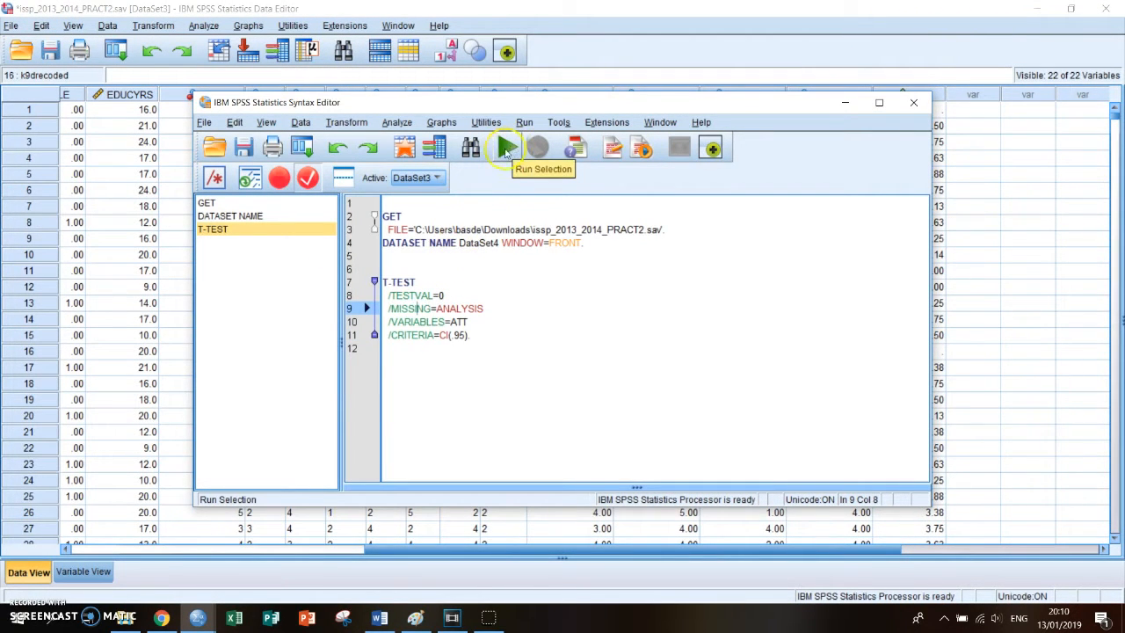
left_click(505, 147)
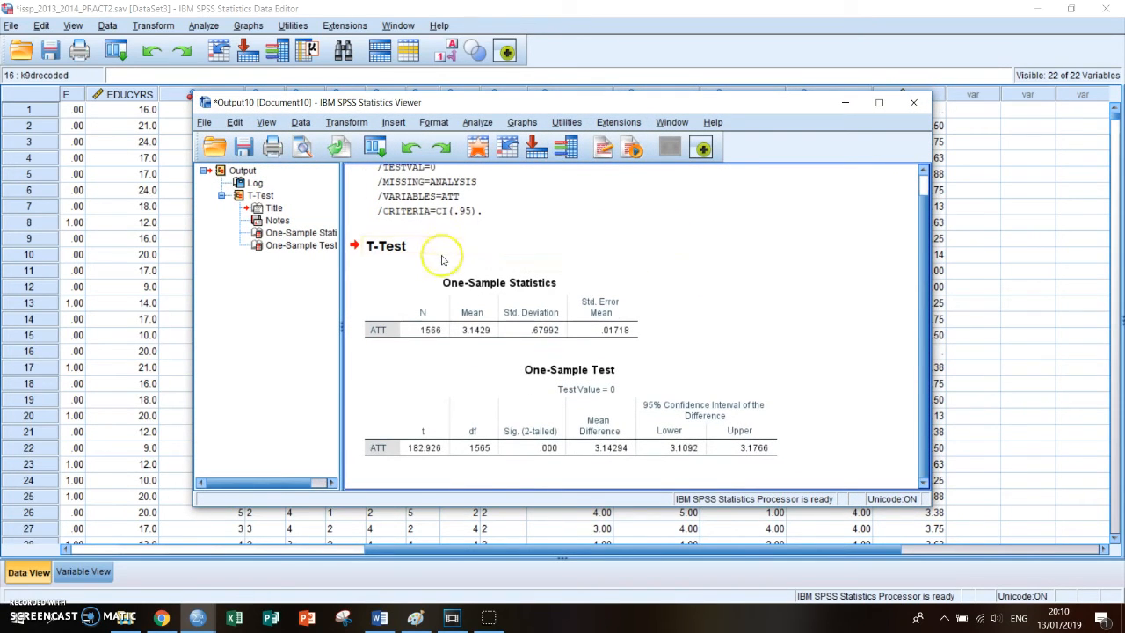
mouse_move(826, 369)
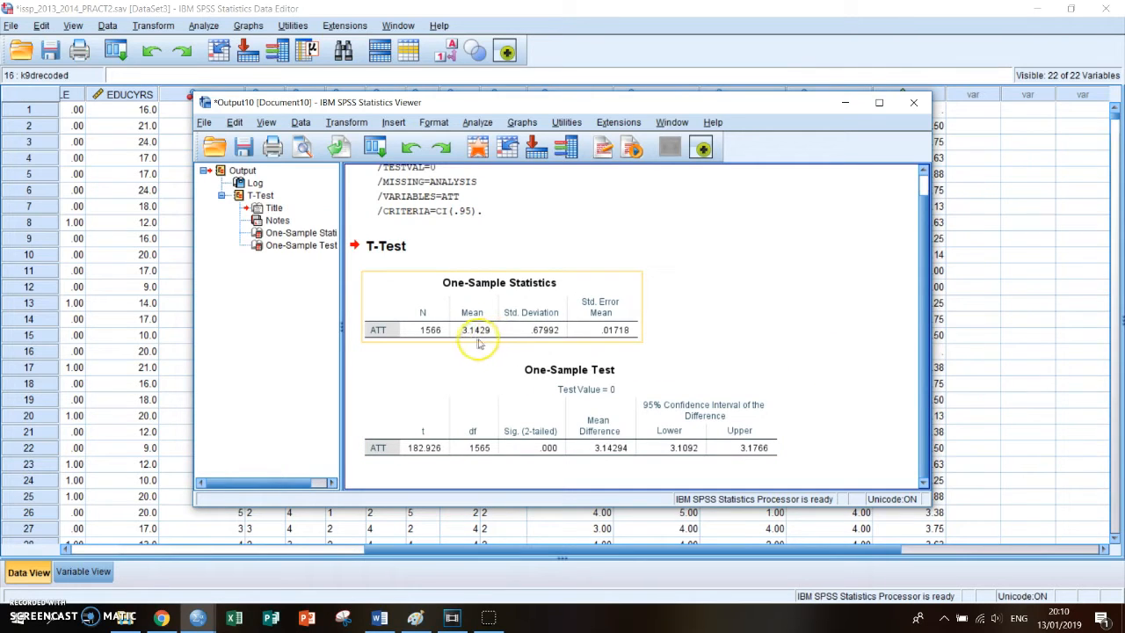
mouse_move(480, 340)
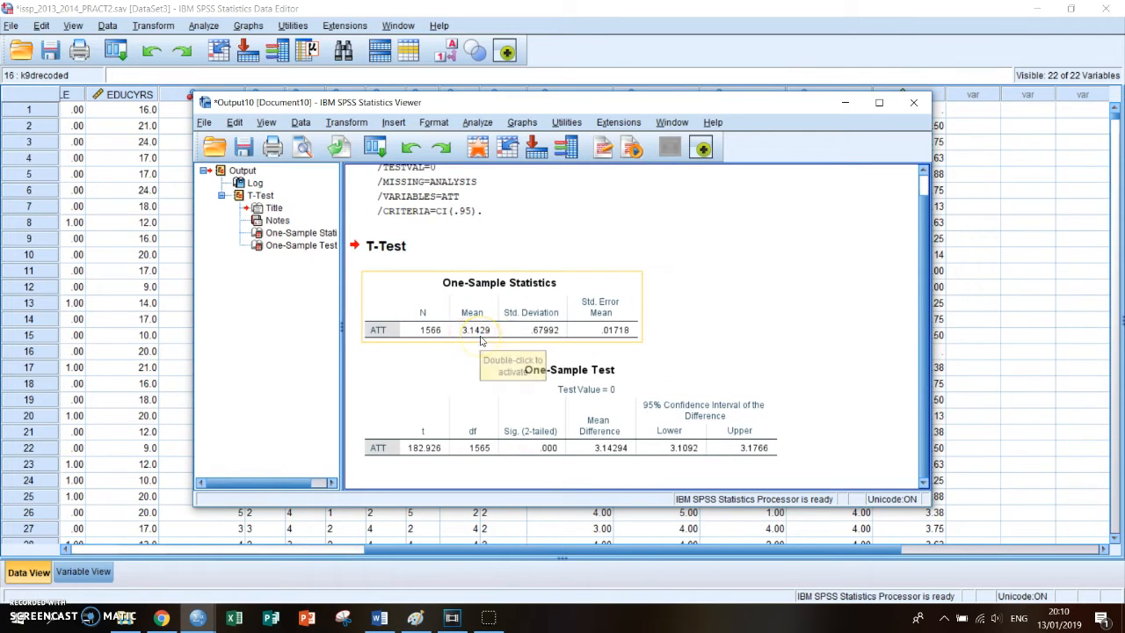
mouse_move(766, 322)
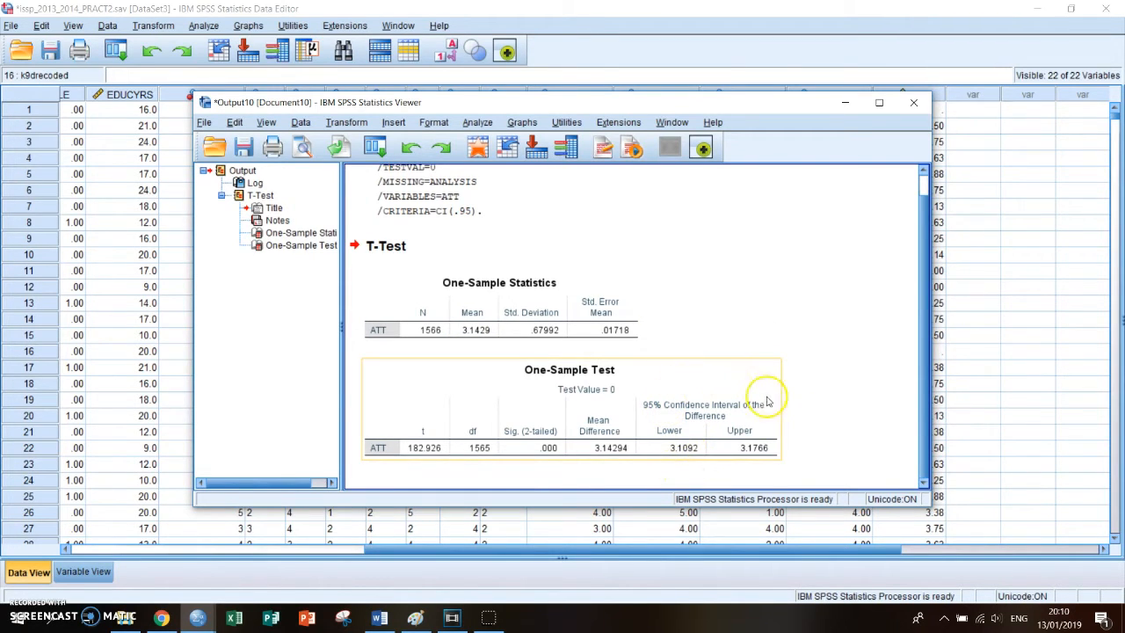
mouse_move(655, 396)
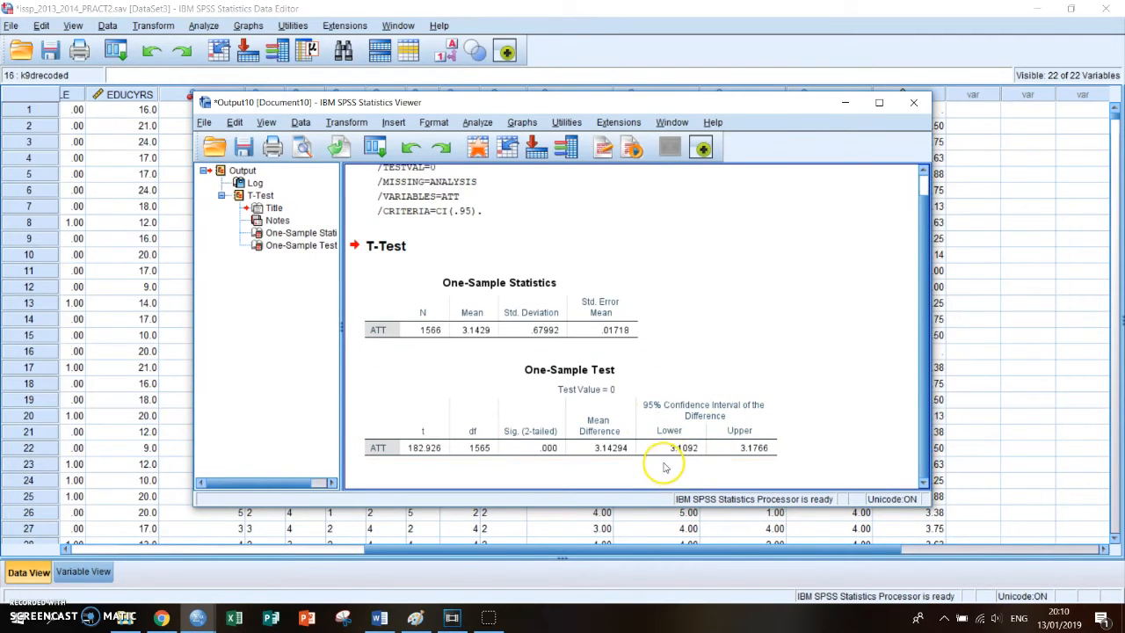
left_click(686, 457)
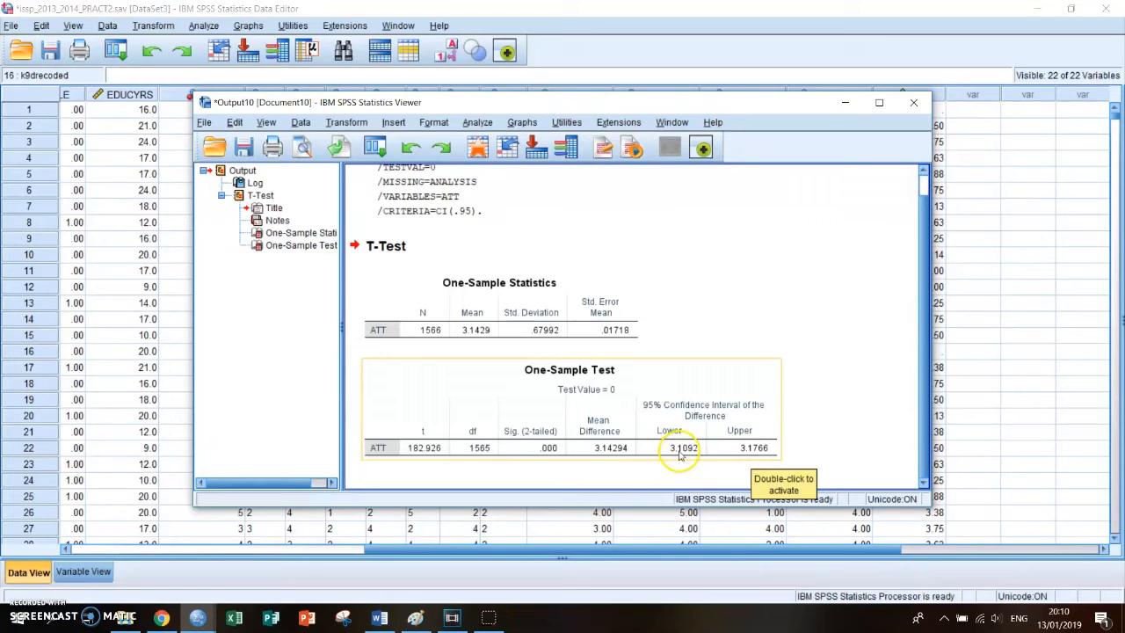
mouse_move(742, 328)
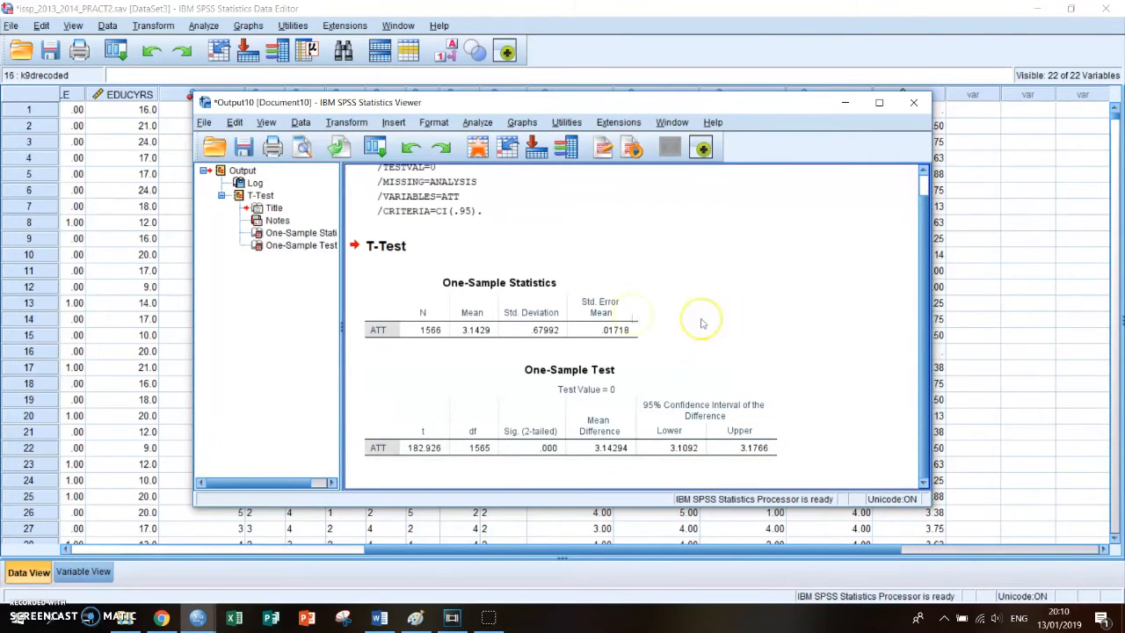
left_click(475, 340)
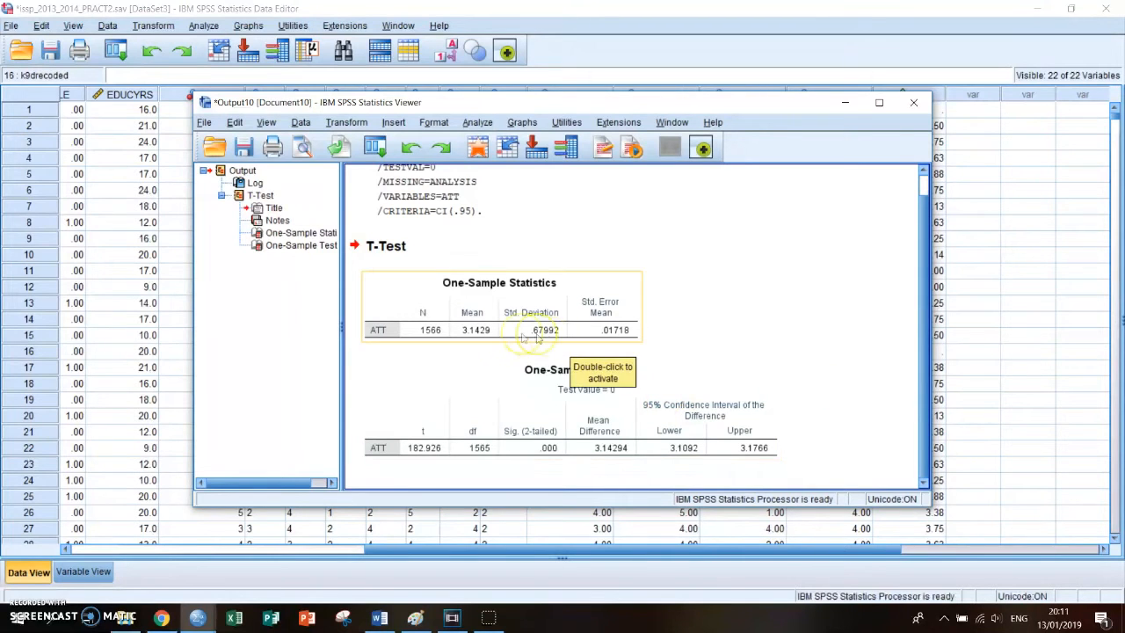
mouse_move(743, 312)
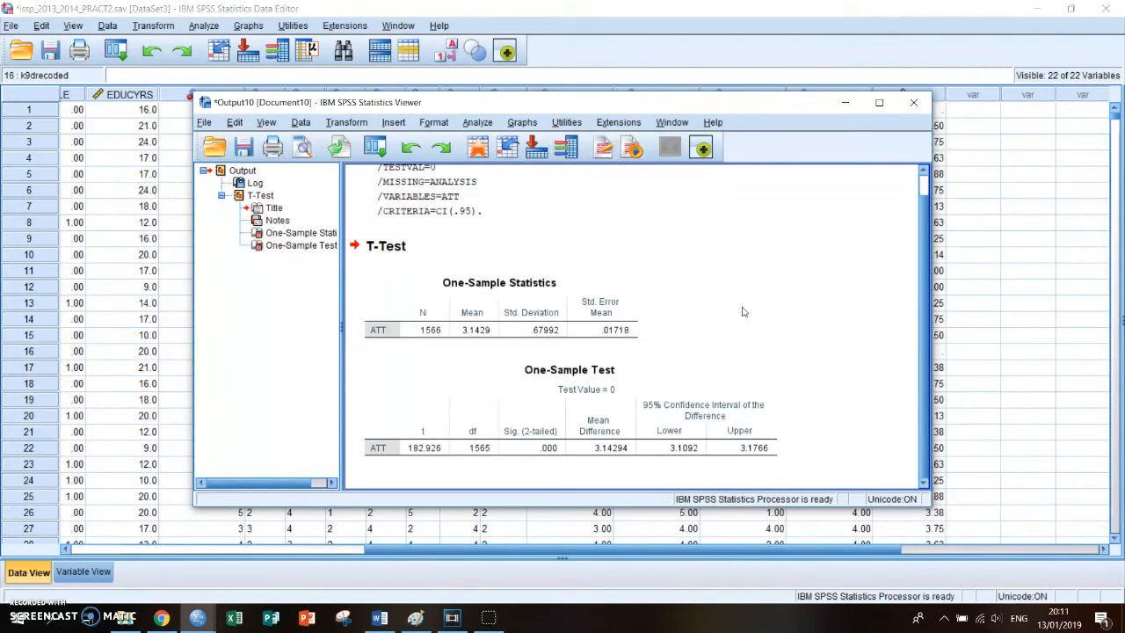
left_click(569, 409)
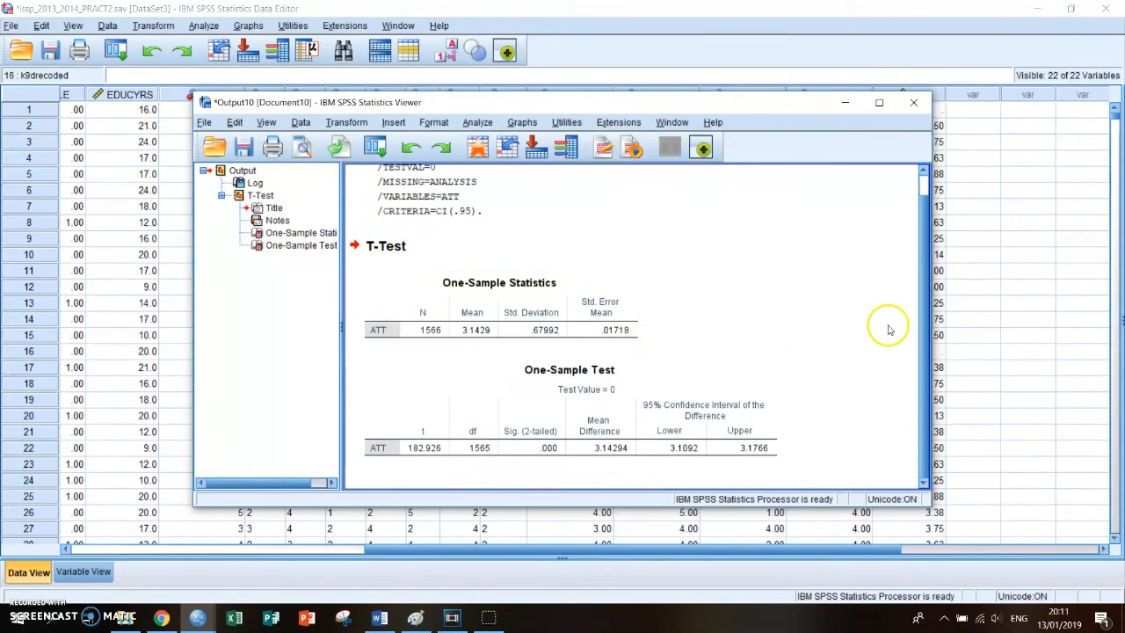
mouse_move(812, 268)
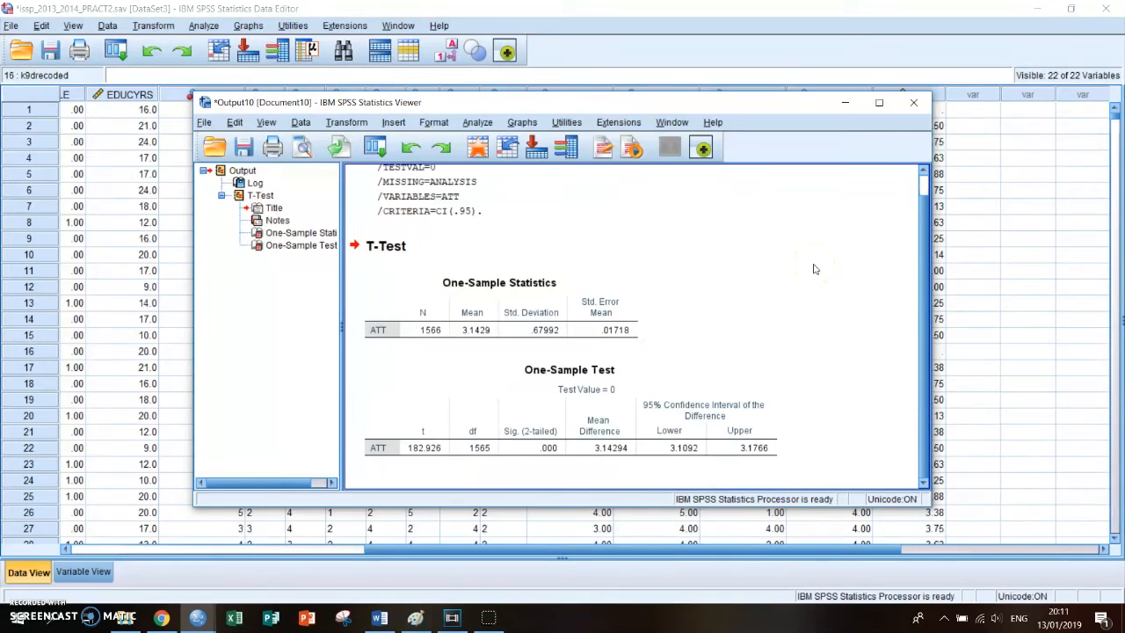
Leave the t-test output and return to the Data Editor with the K9 dataset.
left_click(654, 448)
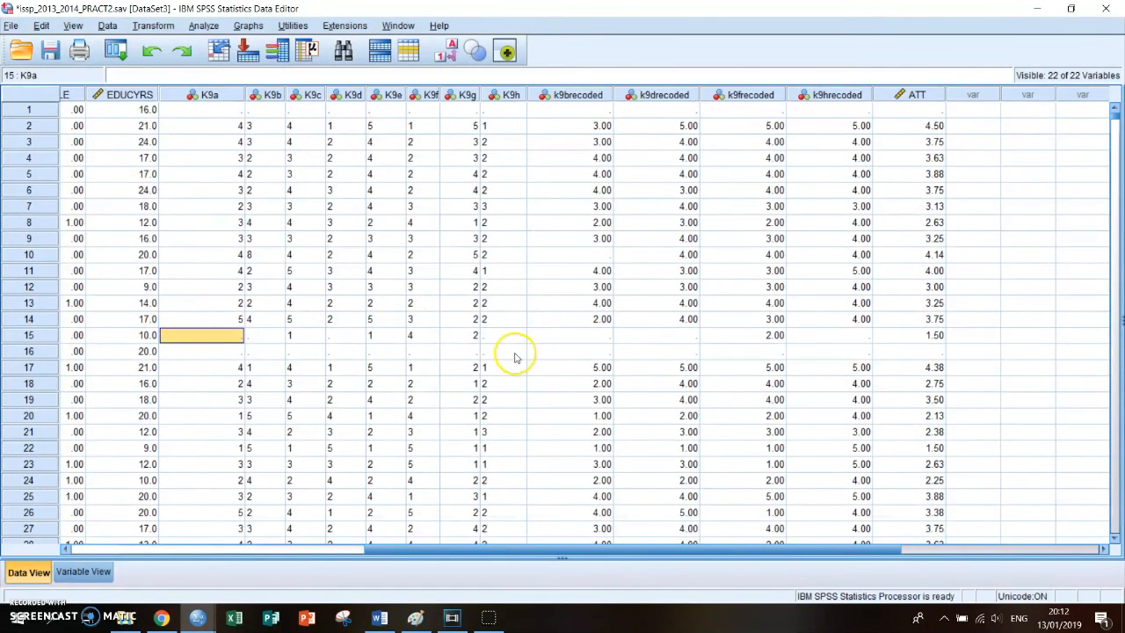
left_click(344, 334)
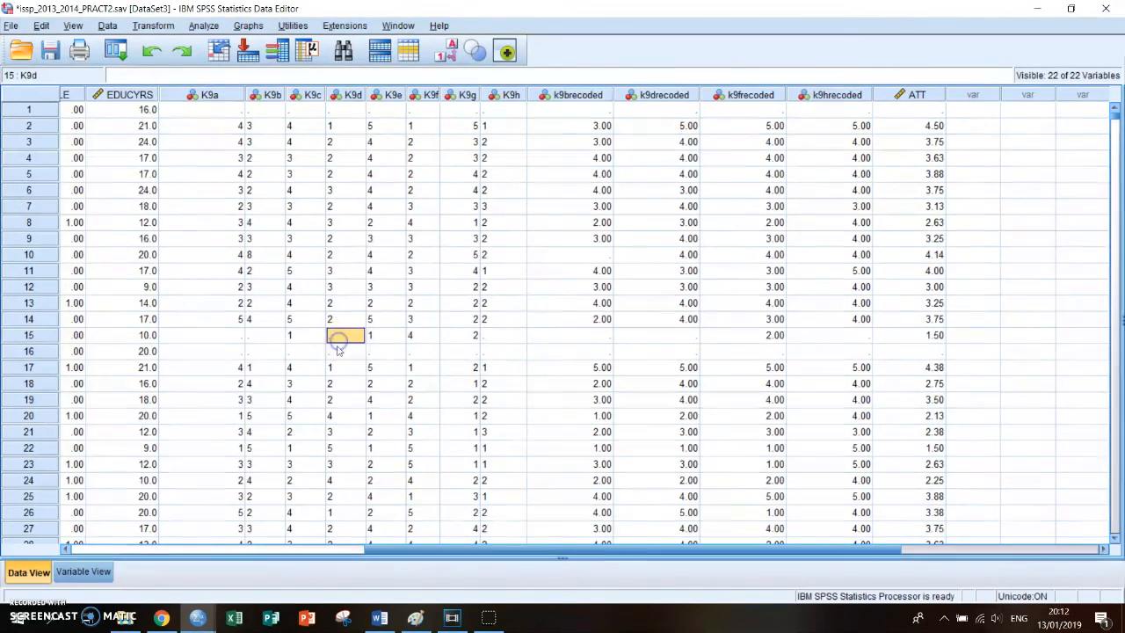
left_click(345, 351)
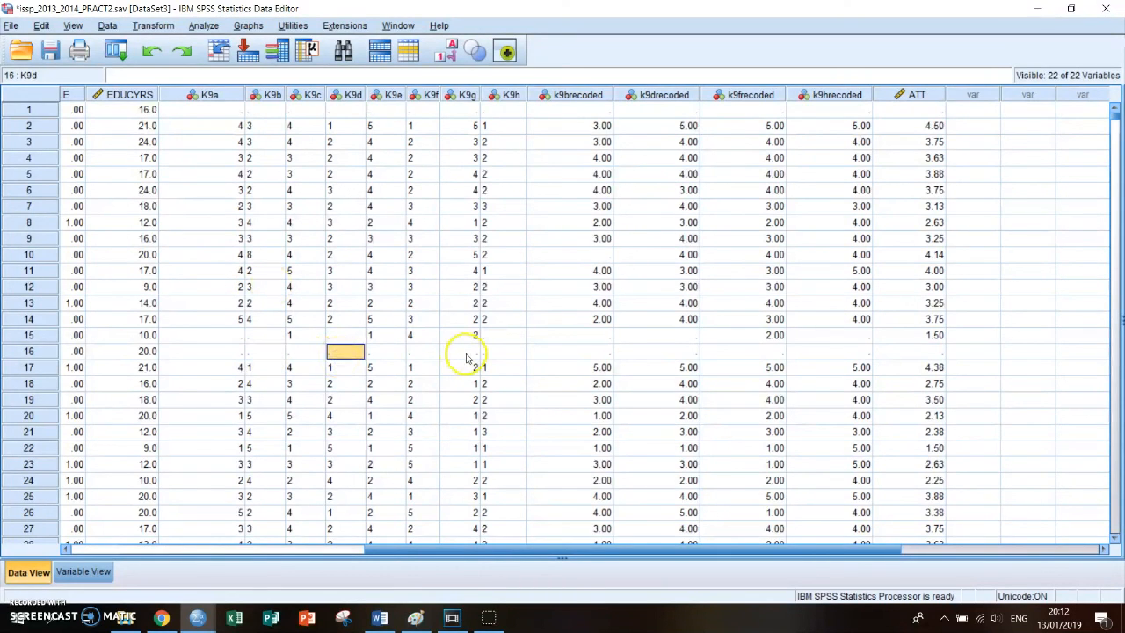
left_click(570, 351)
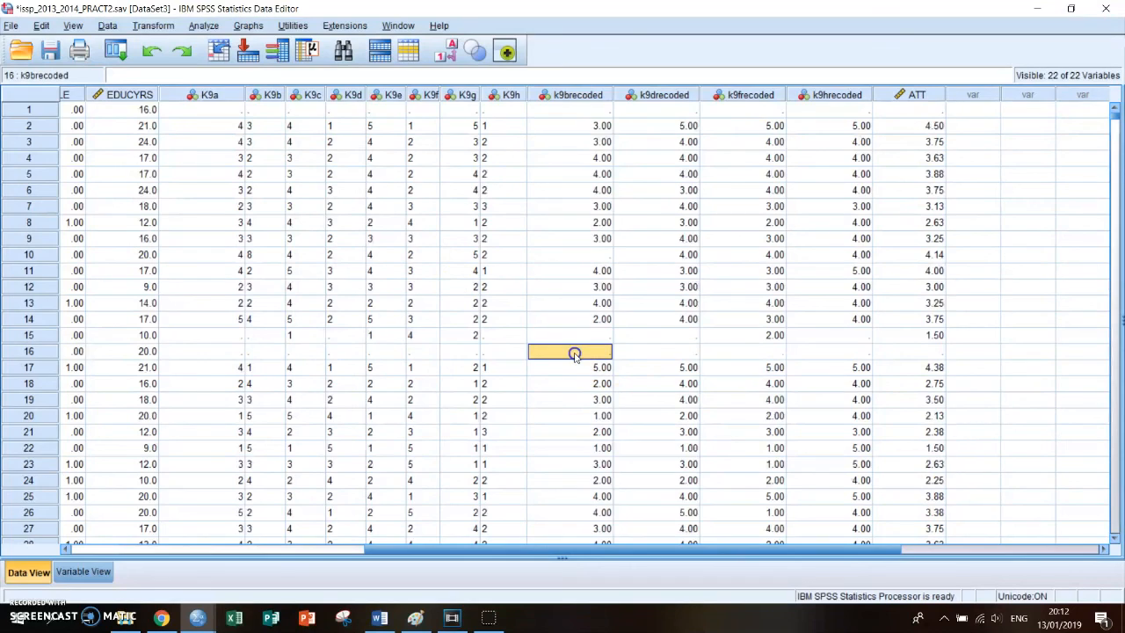